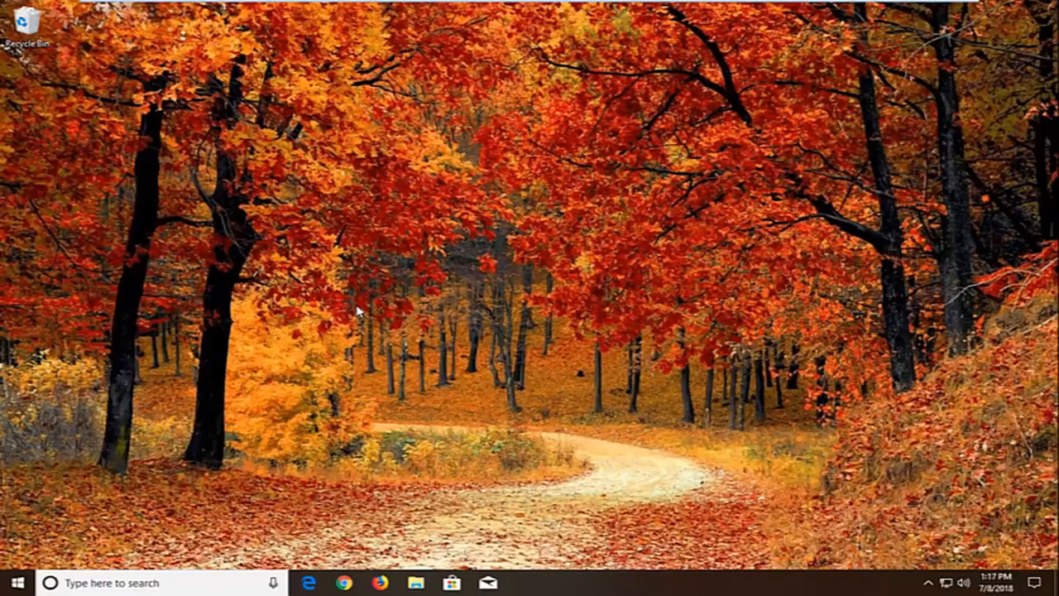
Launch the Services console (services.msc) from the Start menu search
left_click(13, 582)
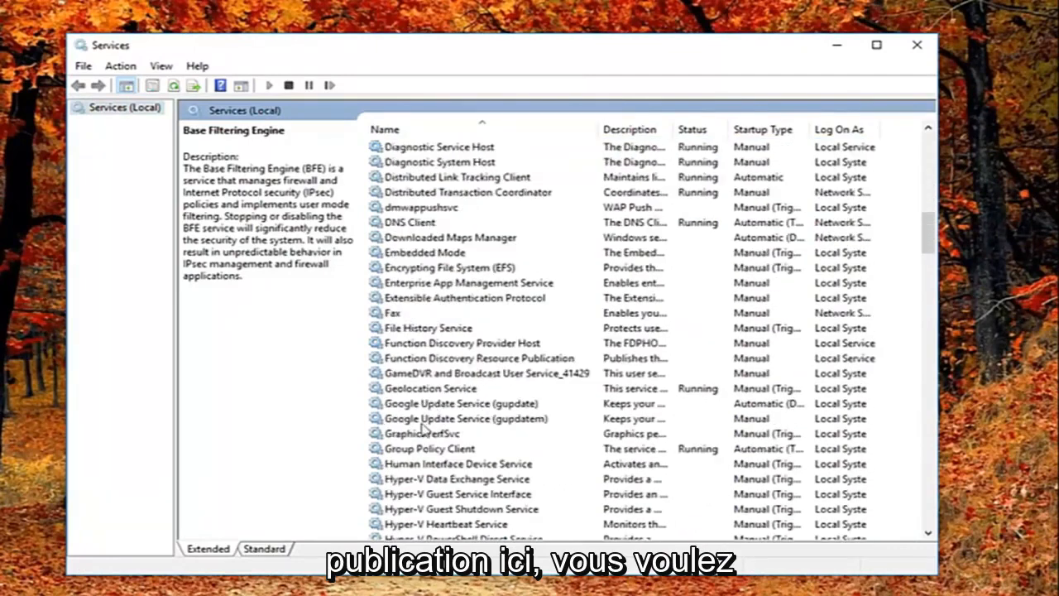
Set Function Discovery Resource Publication's startup type to Automatic (Delayed Start) and apply it
left_click(479, 357)
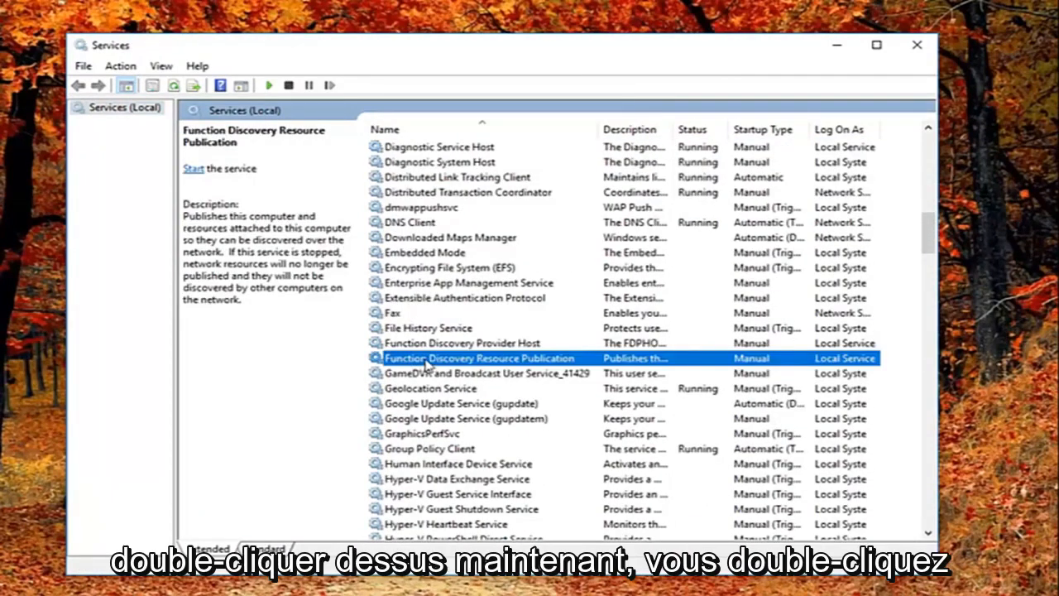
double_click(480, 357)
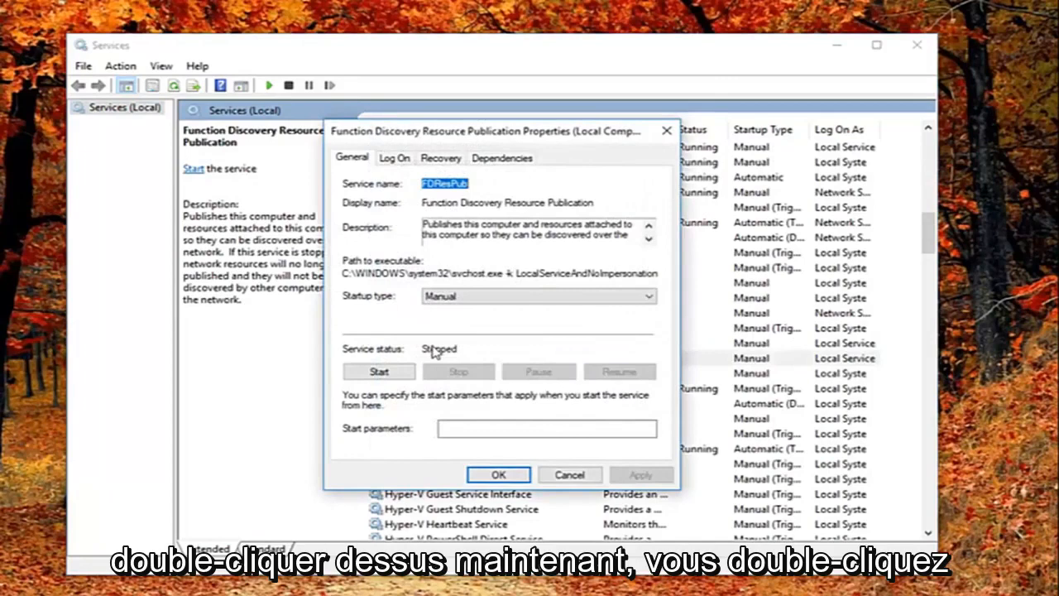
mouse_move(532, 133)
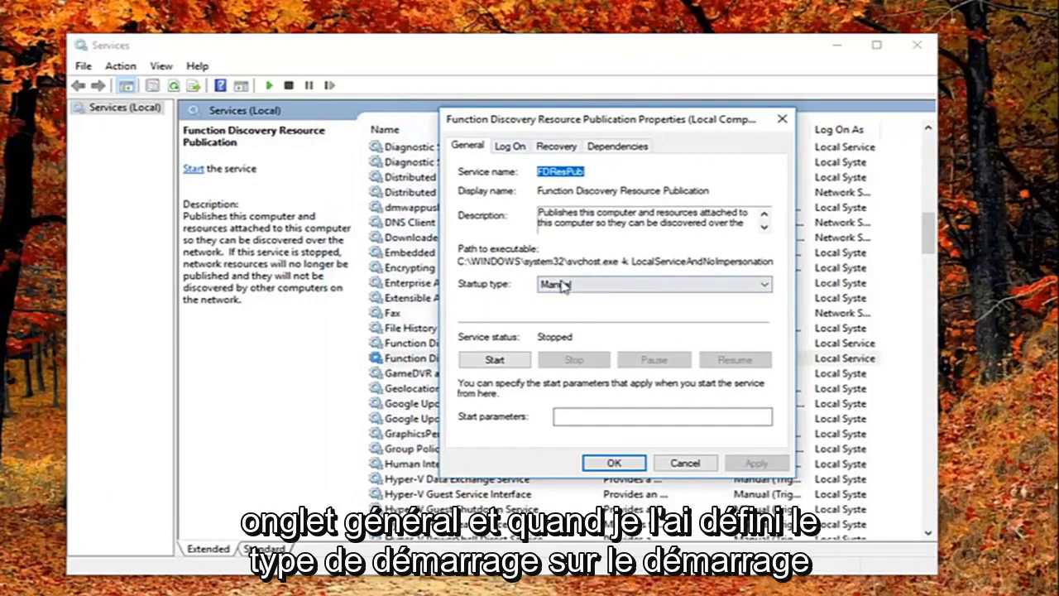
left_click(652, 285)
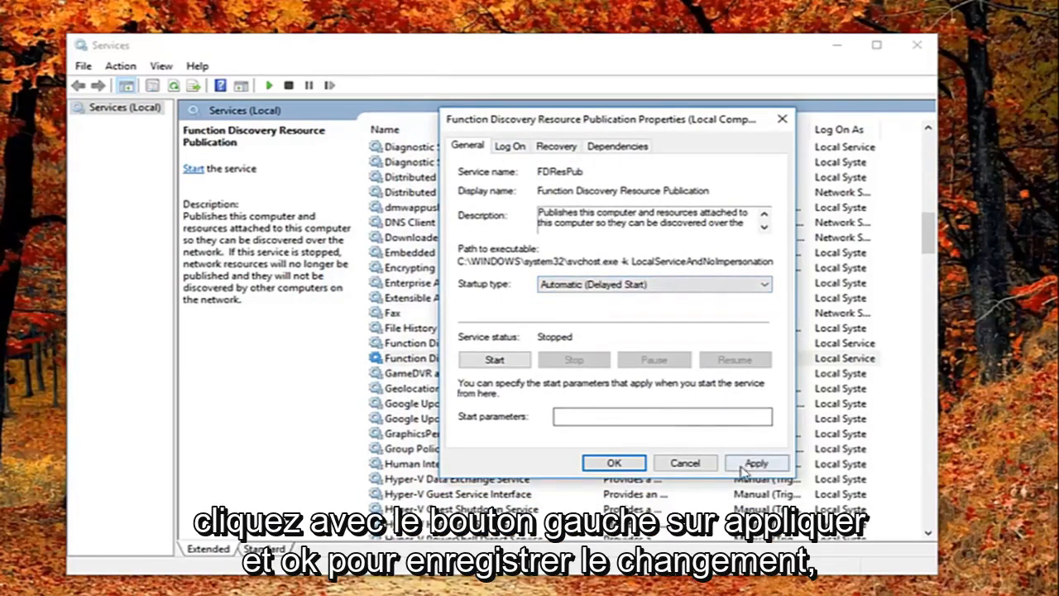
left_click(612, 463)
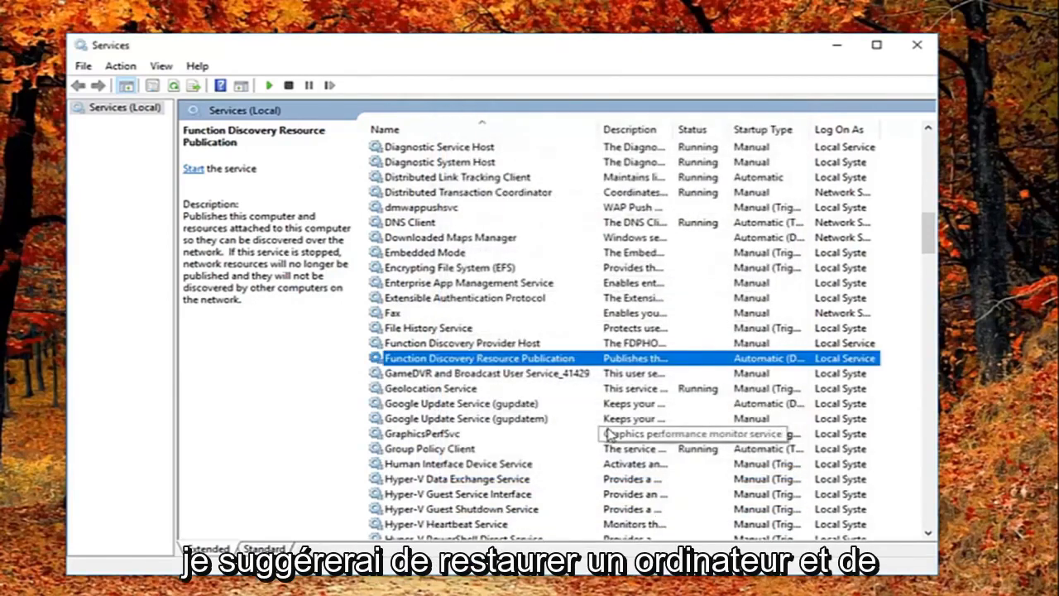
mouse_move(629, 417)
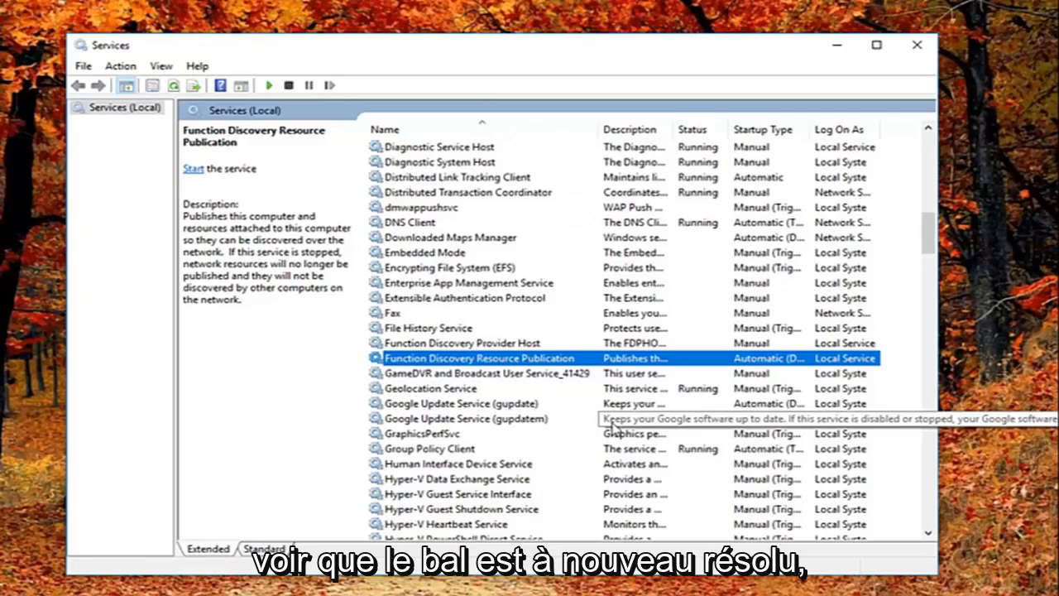
mouse_move(609, 429)
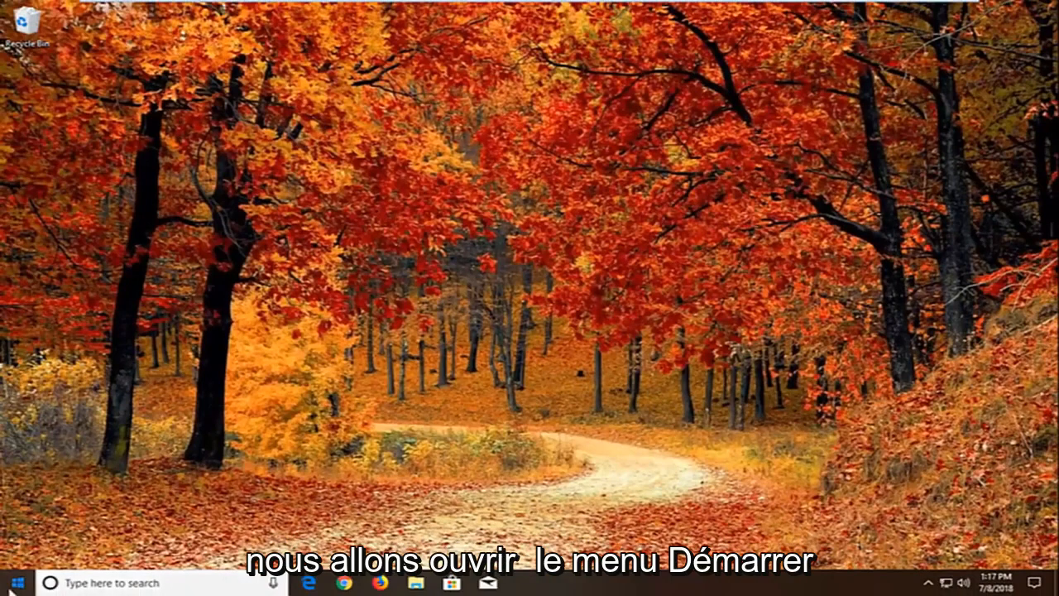
Search Start for 'windows update settings' and open the Windows Update page
left_click(12, 583)
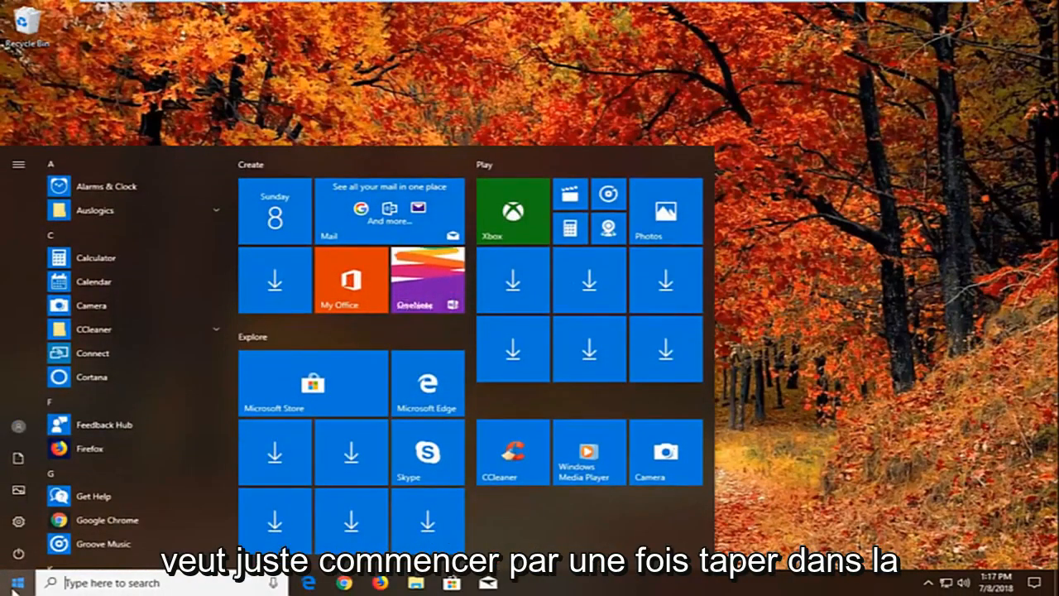
type("windows update settings")
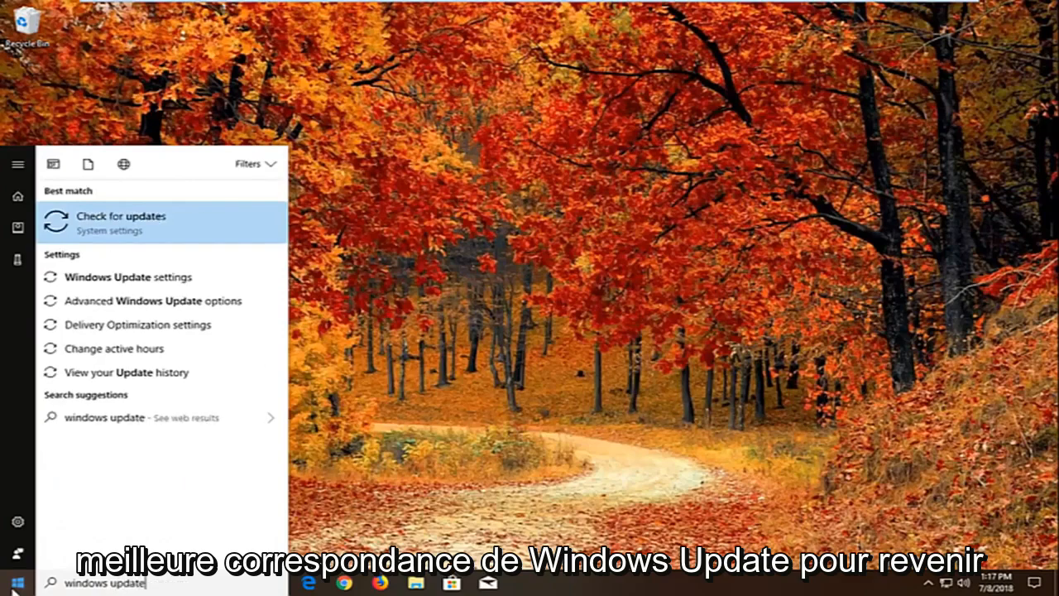
mouse_move(113, 278)
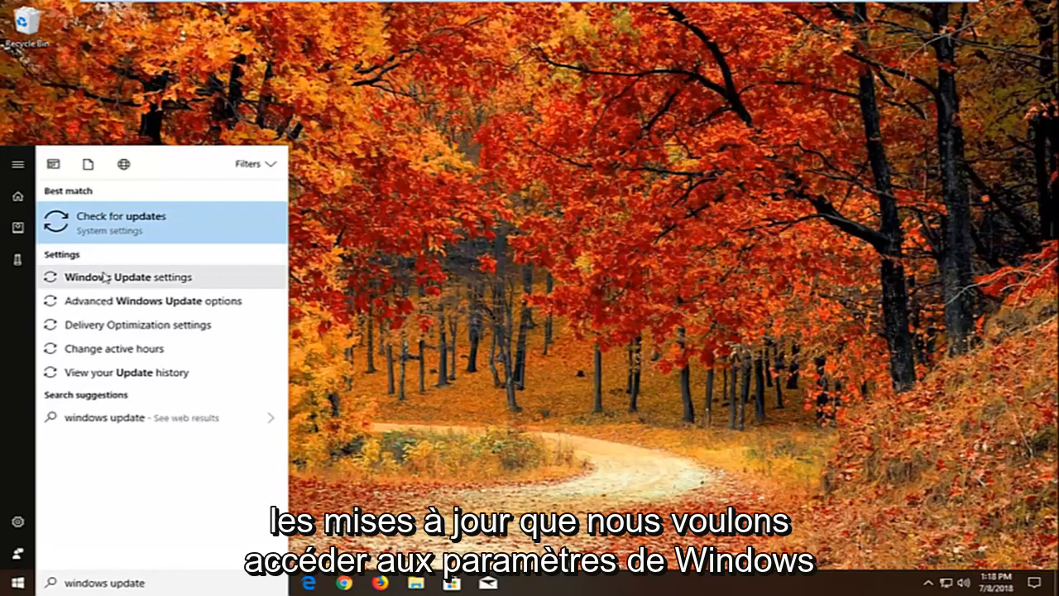
left_click(121, 222)
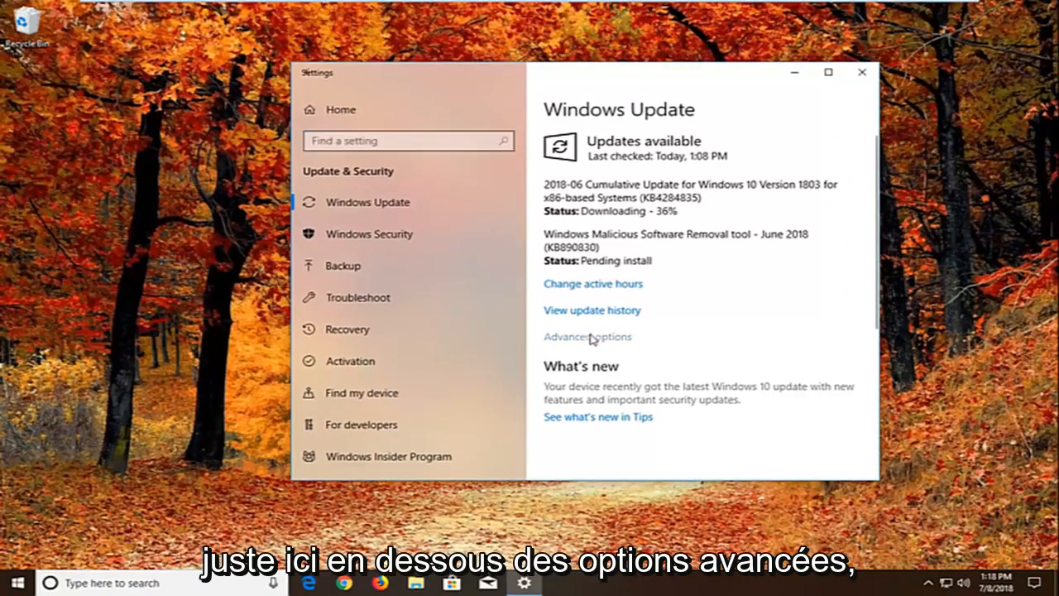
In Advanced options > Delivery Optimization, turn 'Allow downloads from other PCs' off
left_click(585, 336)
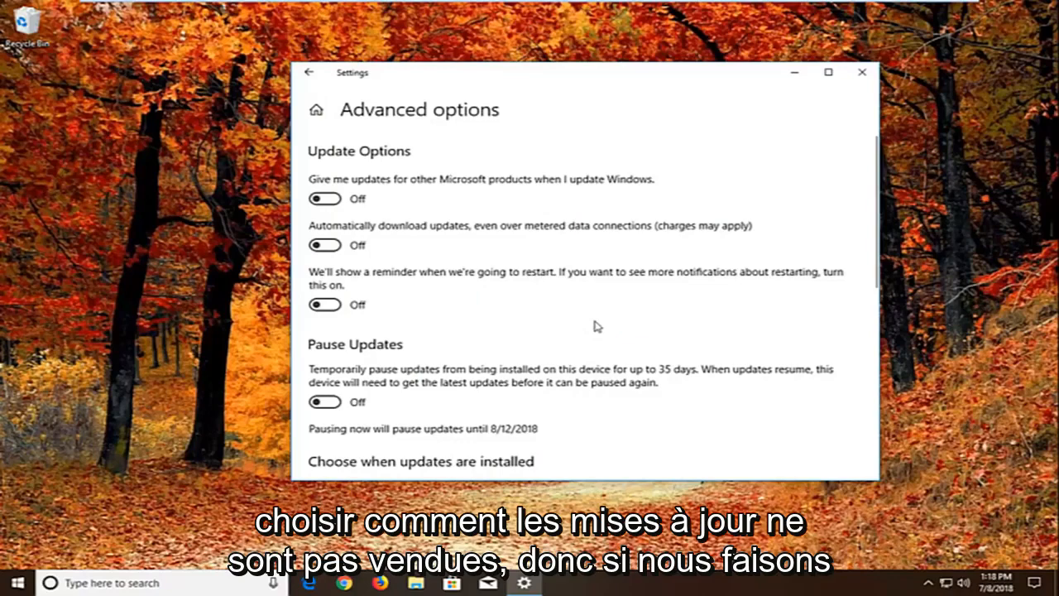
scroll("down", 3)
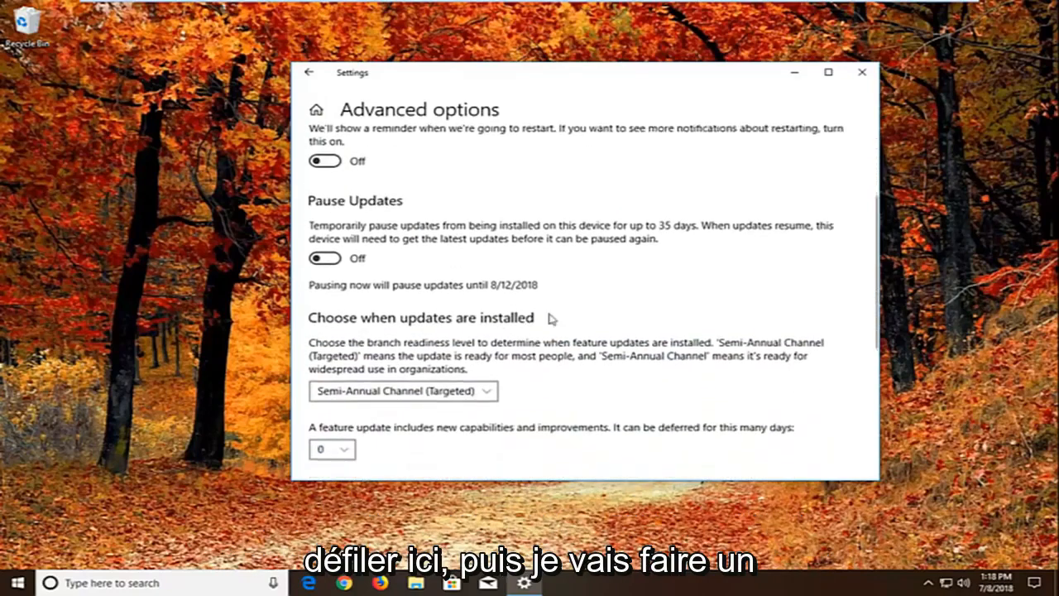
scroll("down", 3)
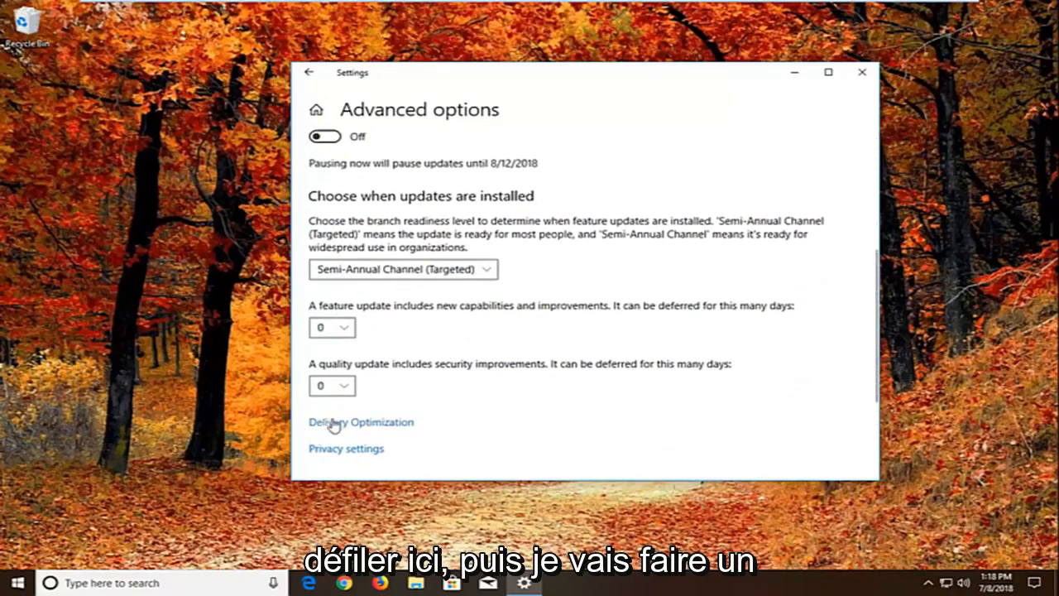
left_click(360, 422)
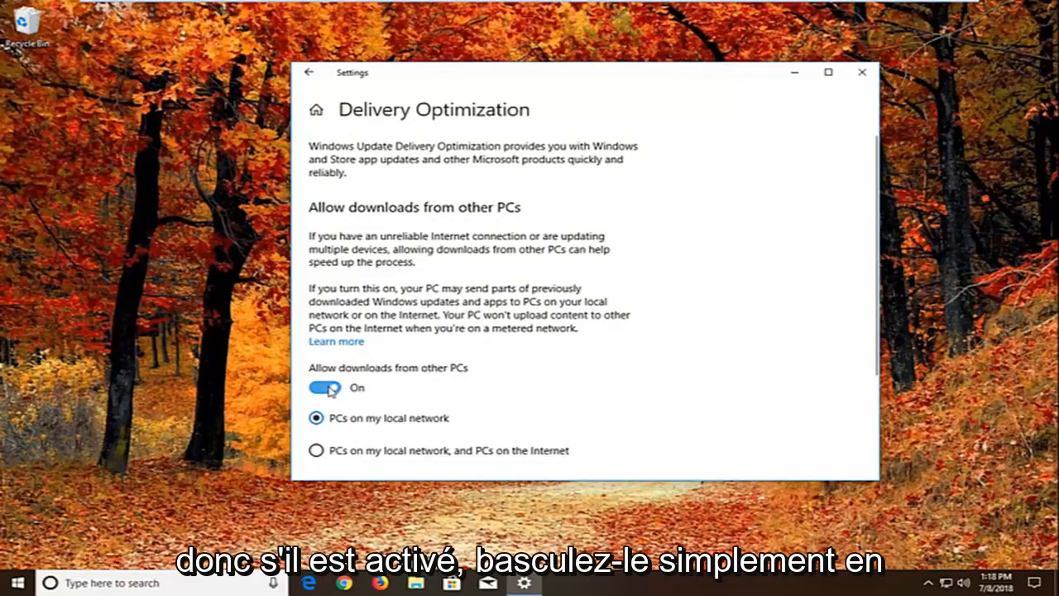
left_click(325, 387)
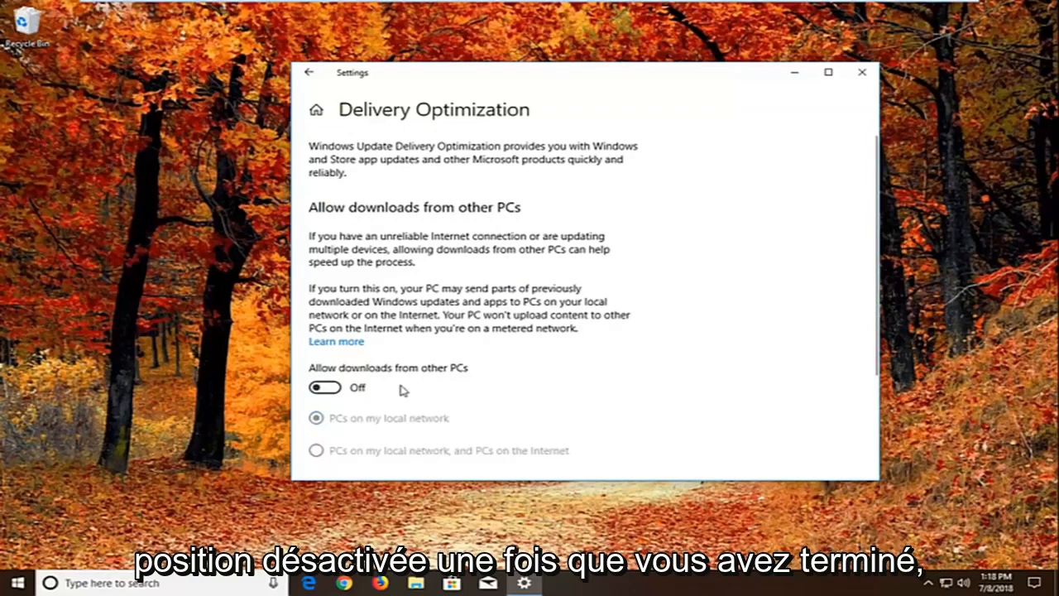
mouse_move(927, 9)
type("te")
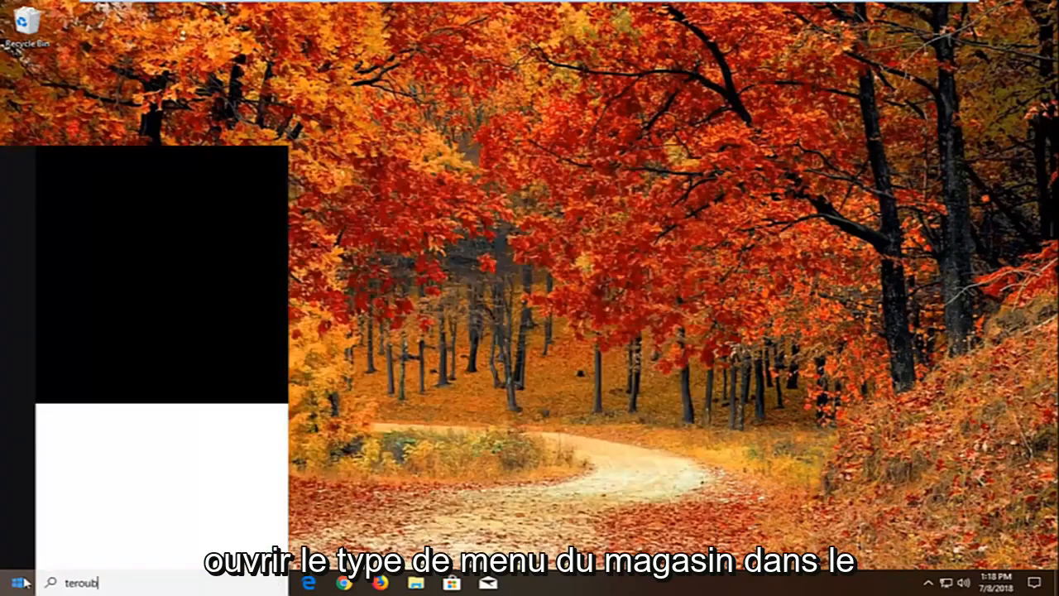
Search Start for 'troubleshoot' to reach the Troubleshoot settings page
type("roubleshoot")
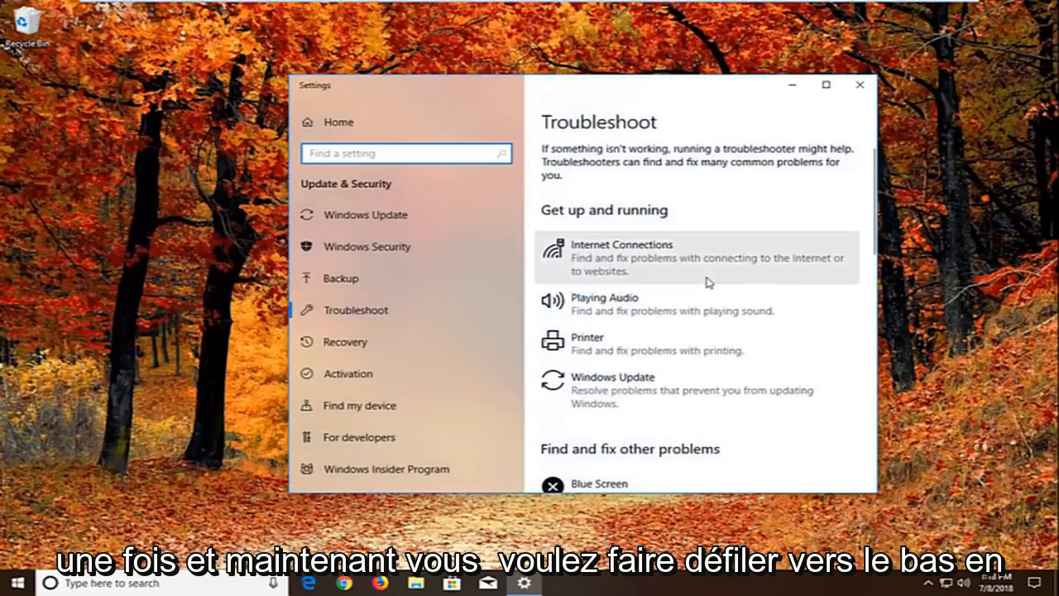
Scroll the Troubleshoot page down to the Windows Store Apps troubleshooter
scroll("down", 3)
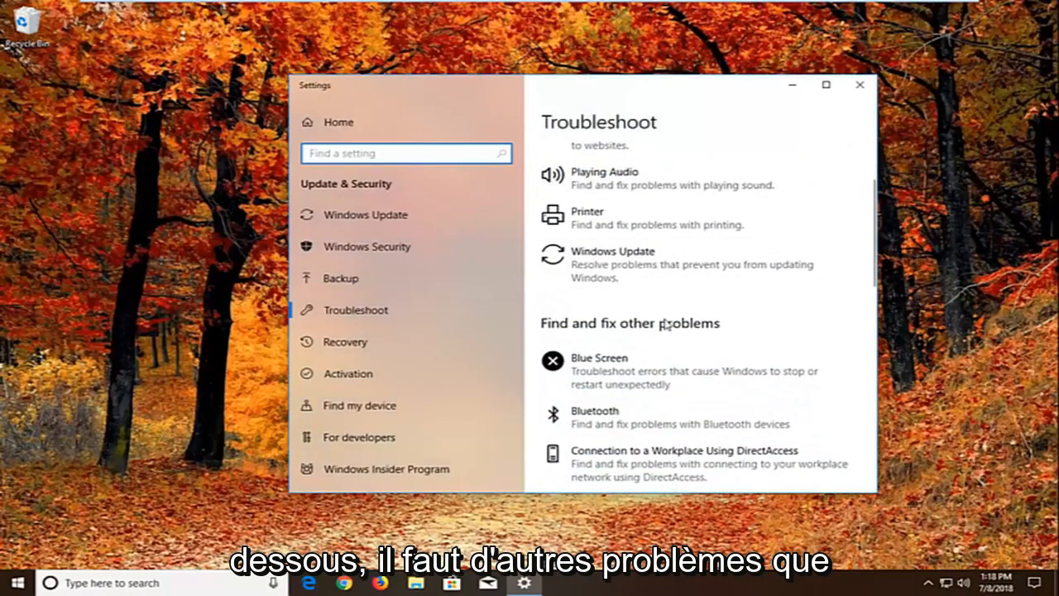
scroll("down", 3)
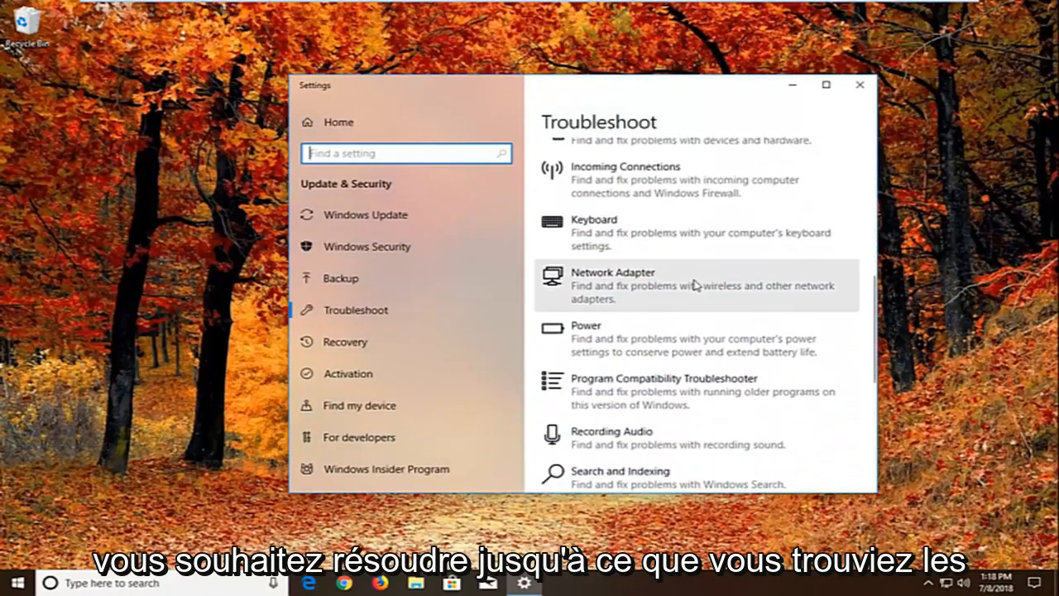
scroll("down", 3)
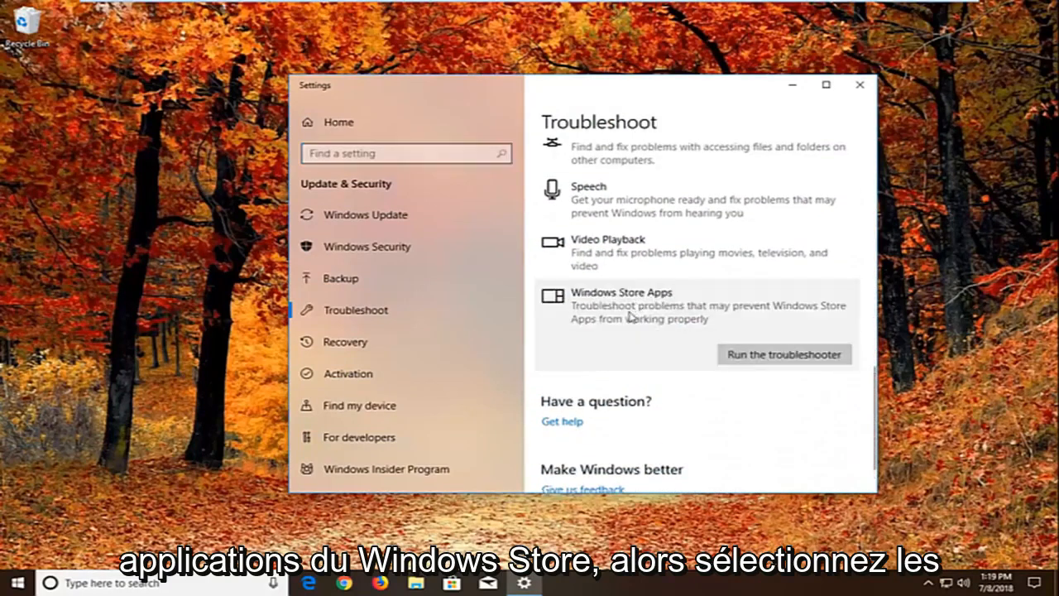
mouse_move(741, 315)
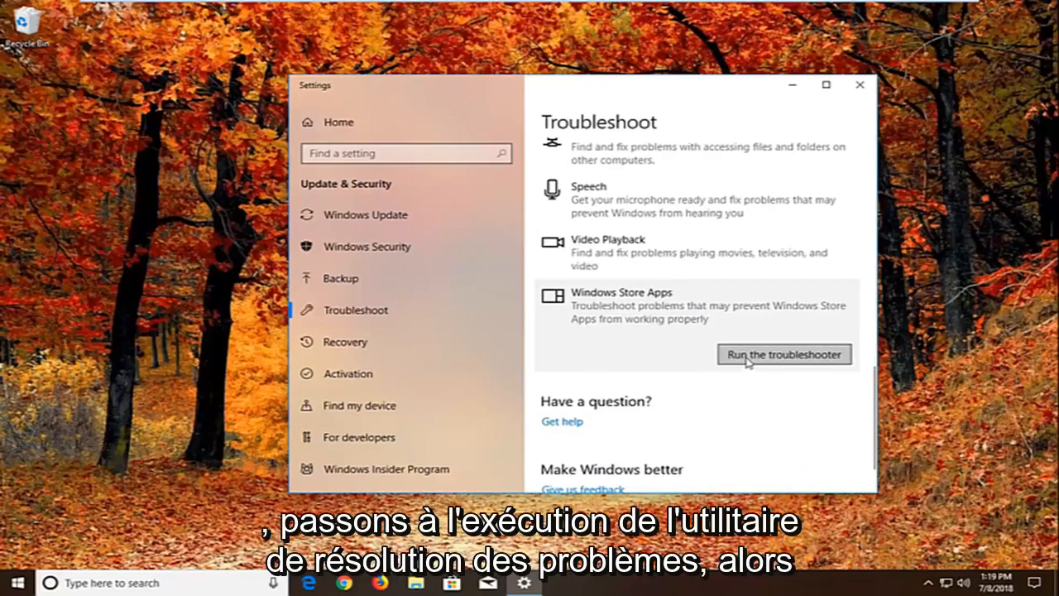
Run the Windows Store Apps troubleshooter, continuing past the Microsoft account and reset-app suggestions
left_click(781, 354)
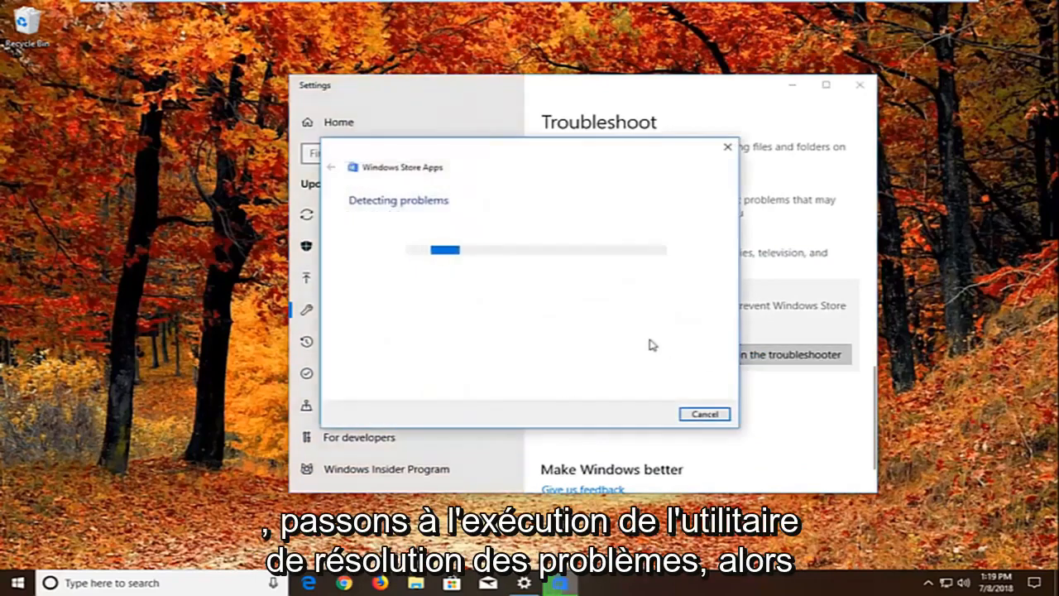
mouse_move(553, 321)
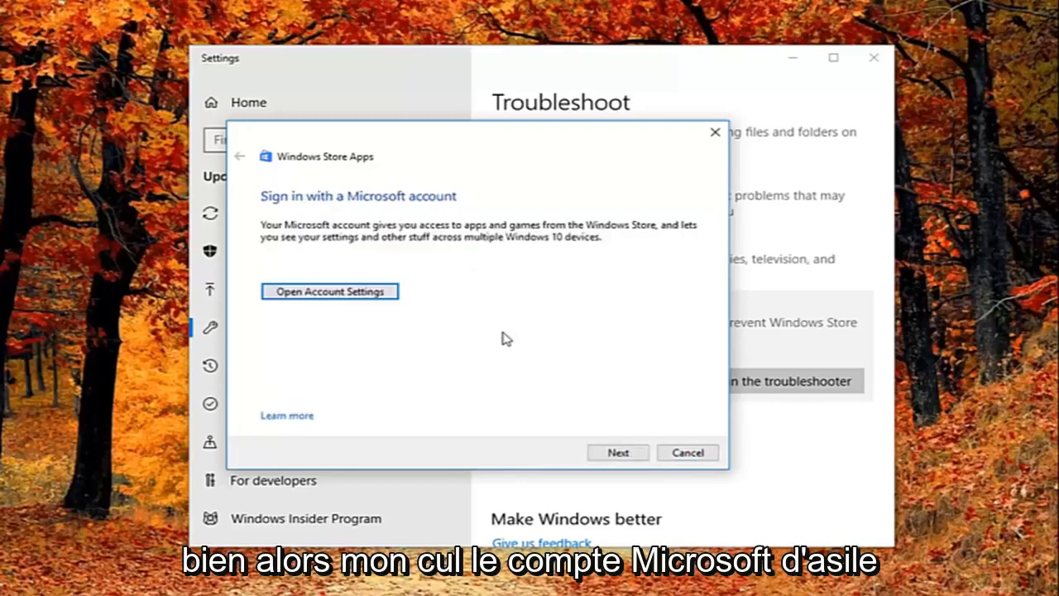
mouse_move(572, 456)
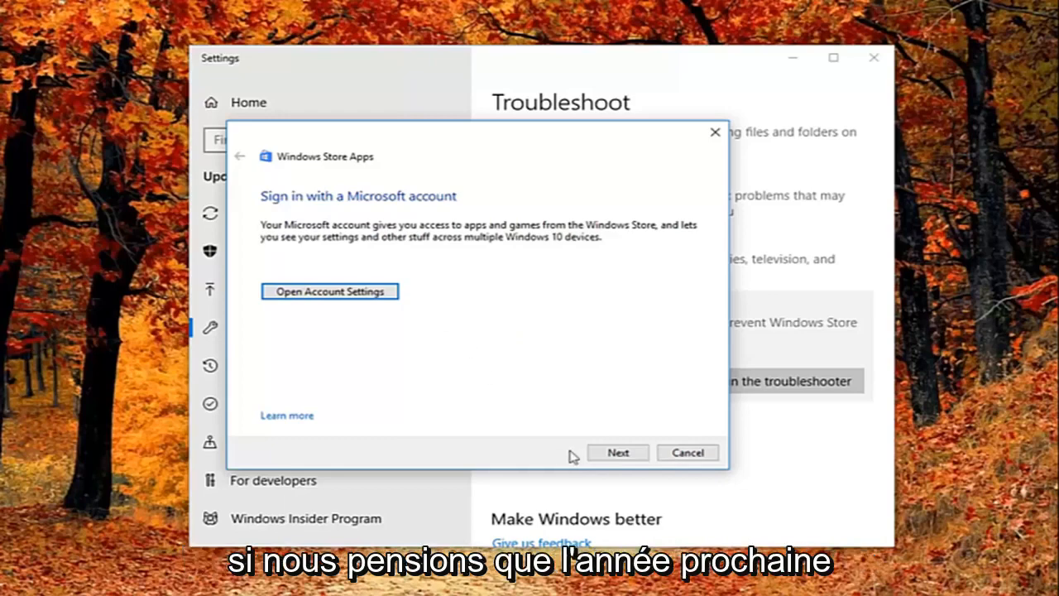
left_click(617, 454)
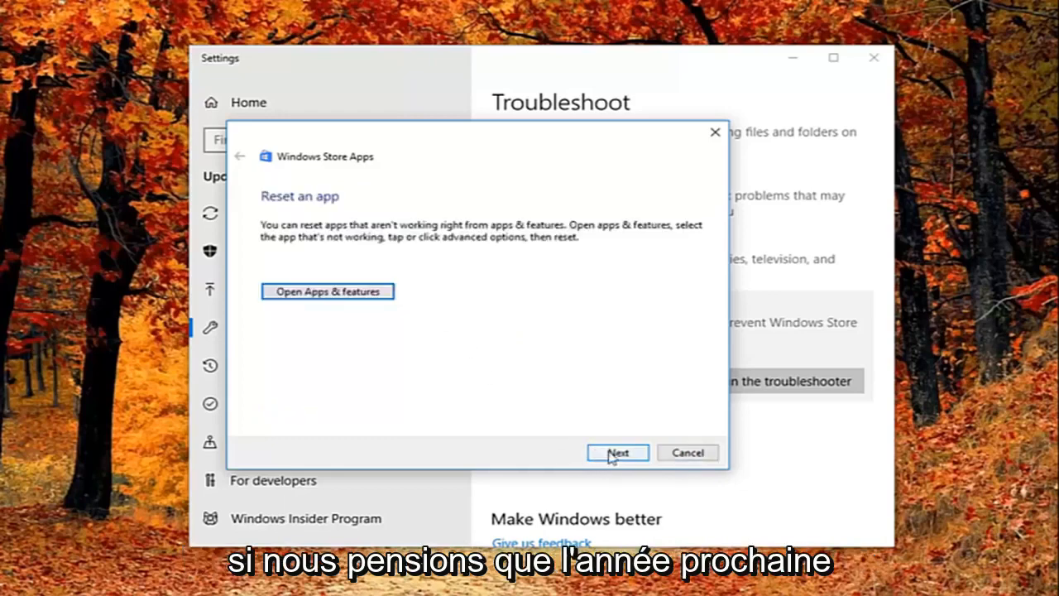
mouse_move(389, 325)
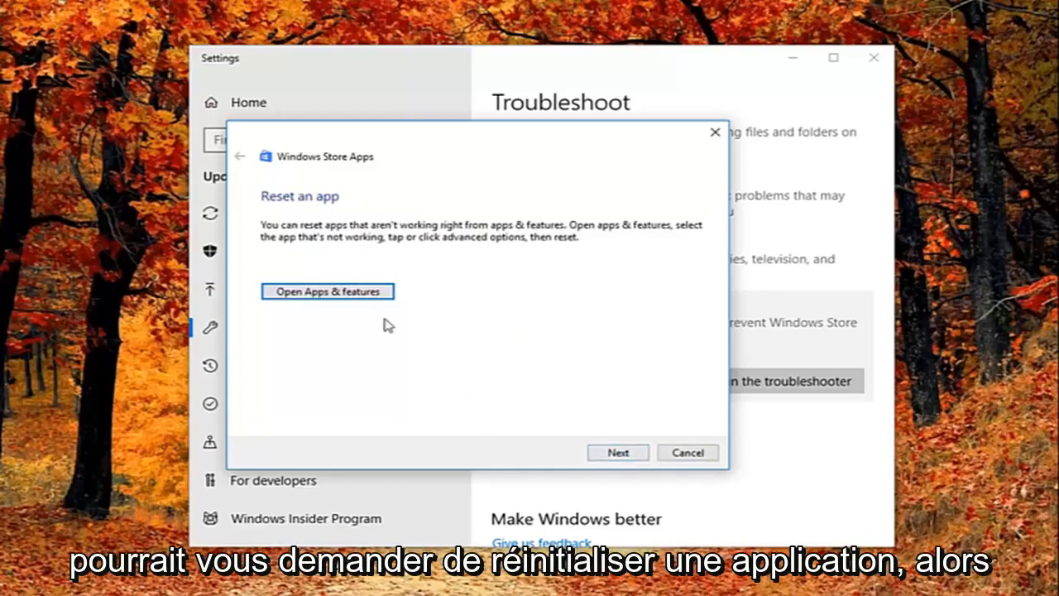
mouse_move(410, 247)
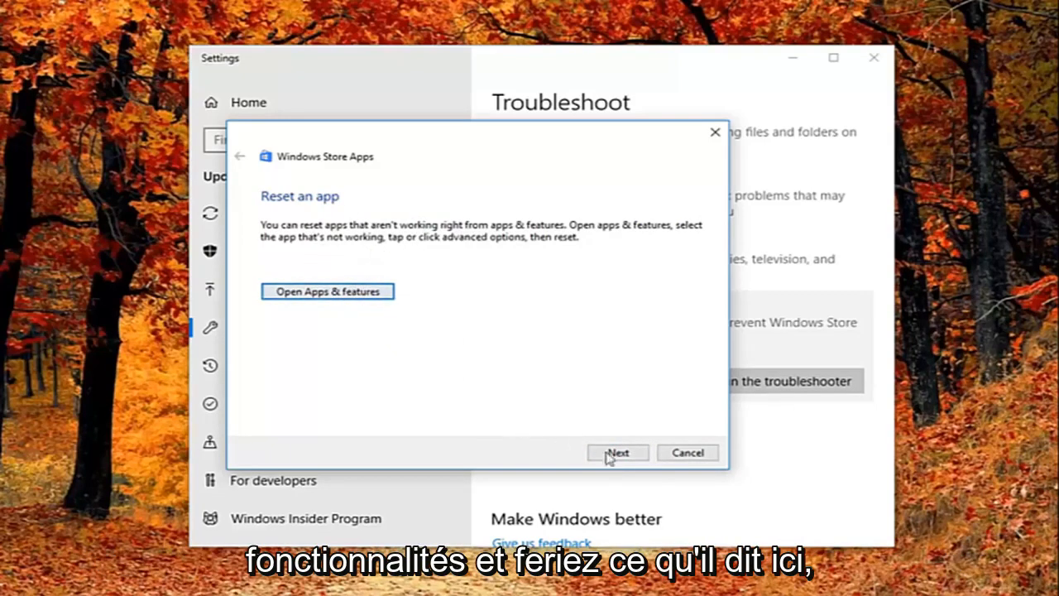
left_click(617, 453)
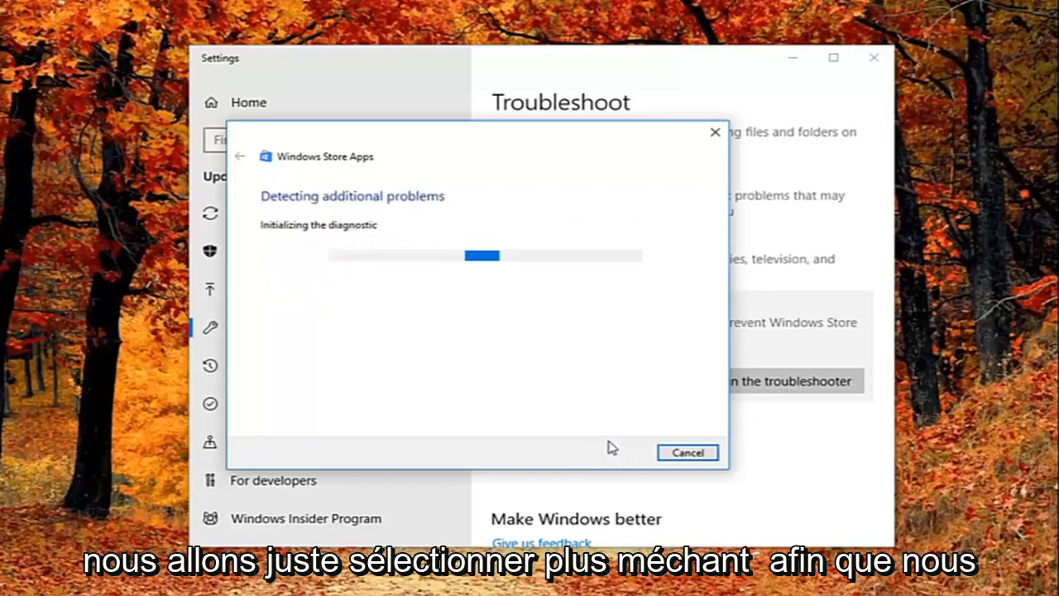
mouse_move(592, 440)
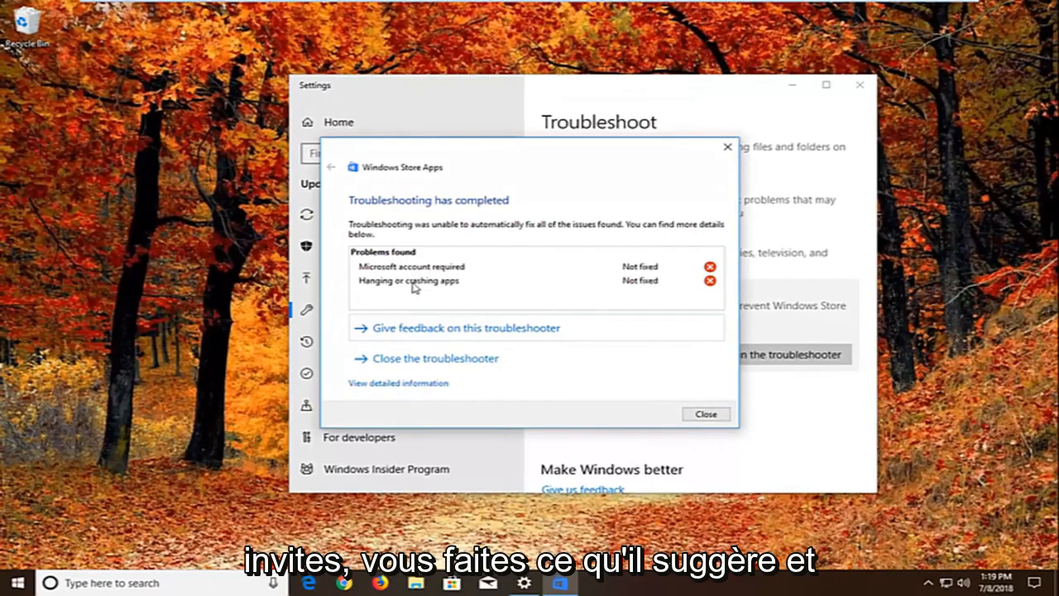
mouse_move(422, 298)
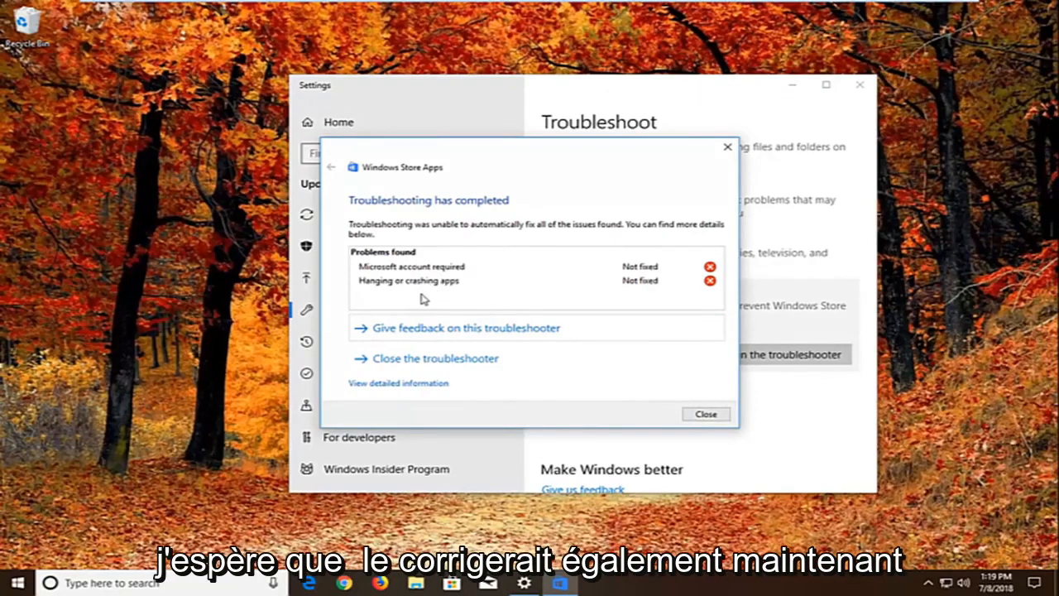
Close the troubleshooter and search Start for 'component services' to launch Component Services
left_click(705, 414)
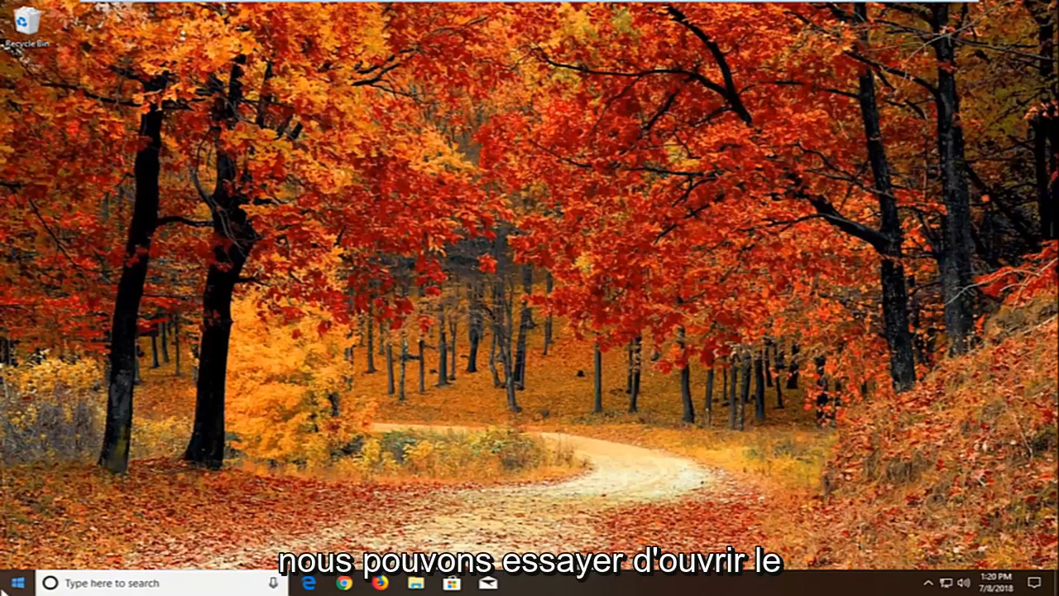
left_click(14, 583)
type("component")
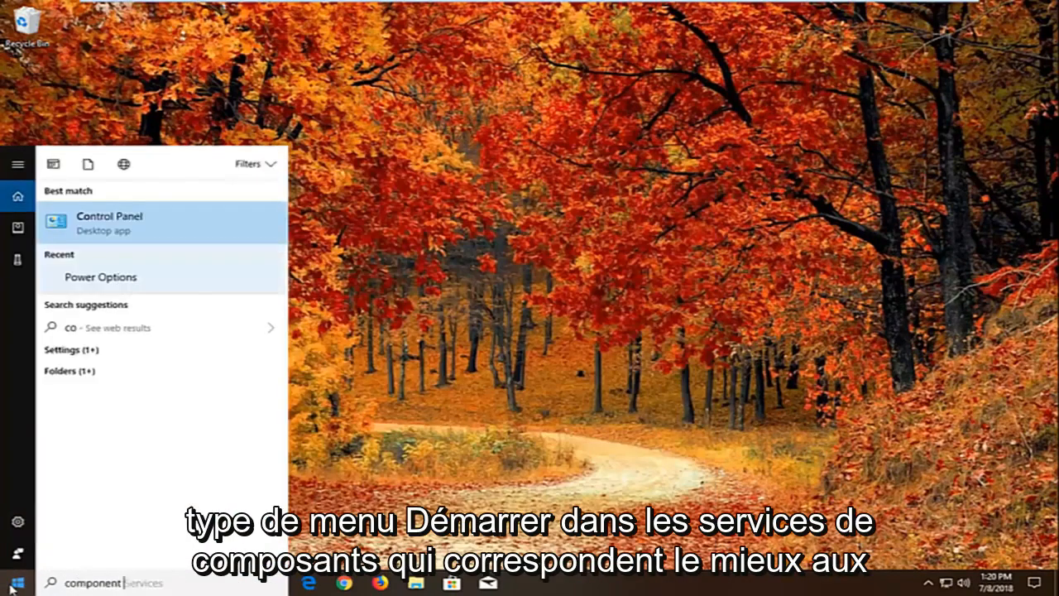
type("services")
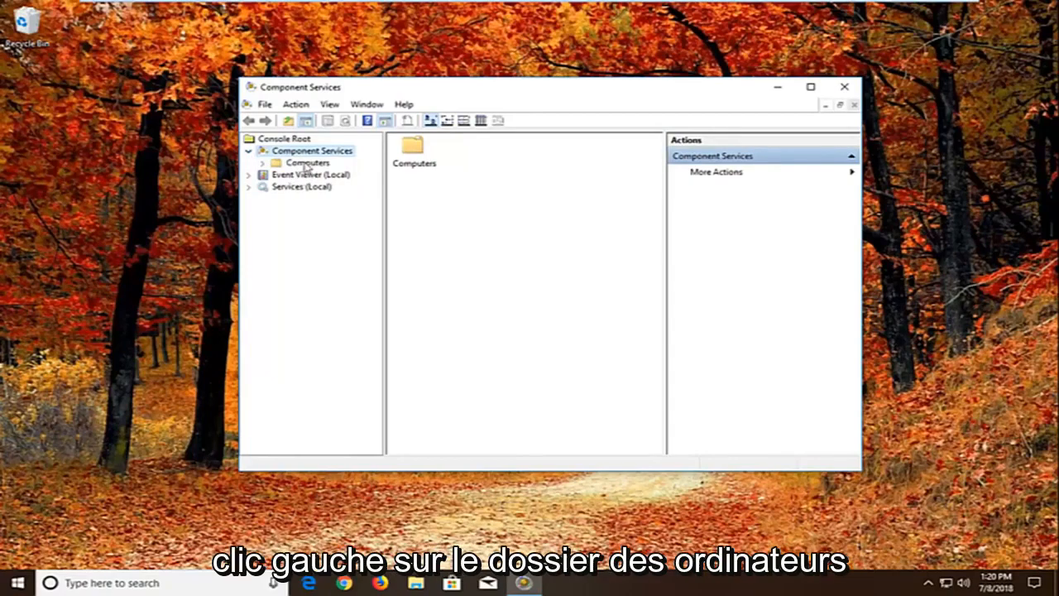
Under Computers, open My Computer's Properties dialog from its right-click menu
left_click(308, 162)
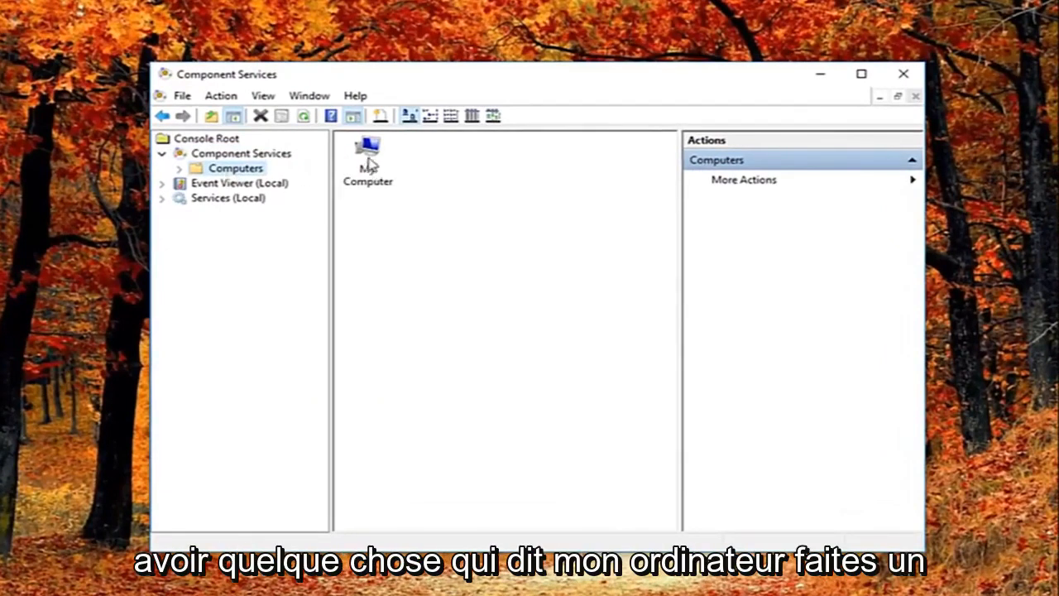
right_click(367, 158)
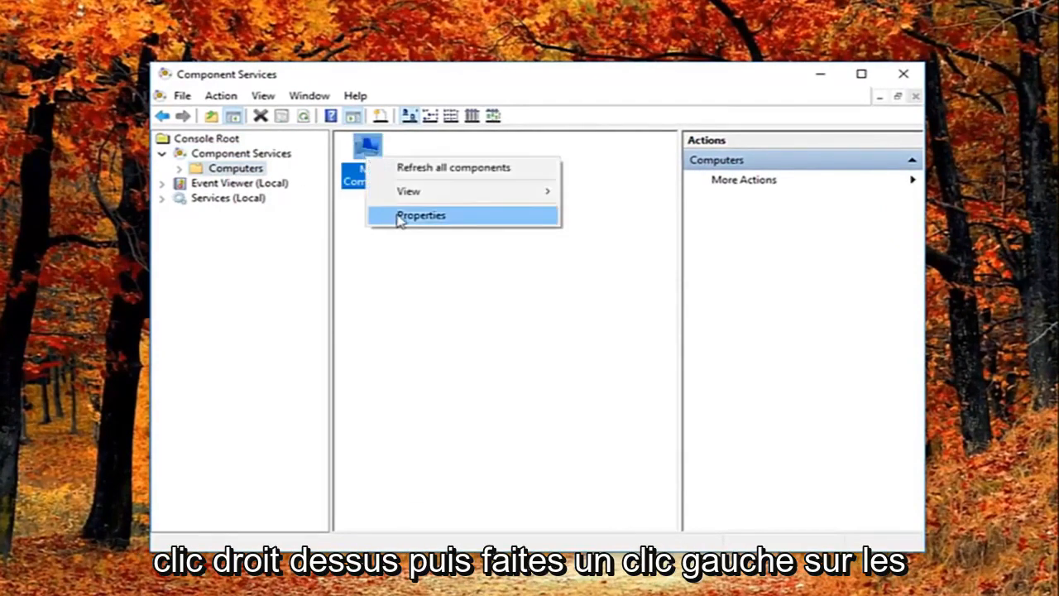
left_click(420, 215)
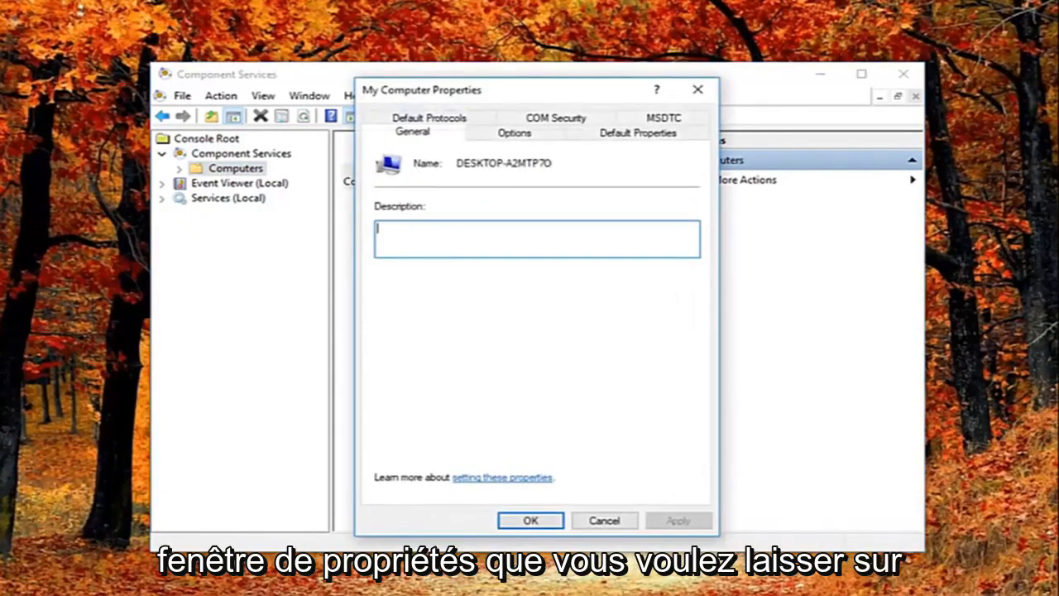
Switch My Computer Properties to Default Properties, showing Distributed COM enabled, Connect and Identify
left_click(637, 132)
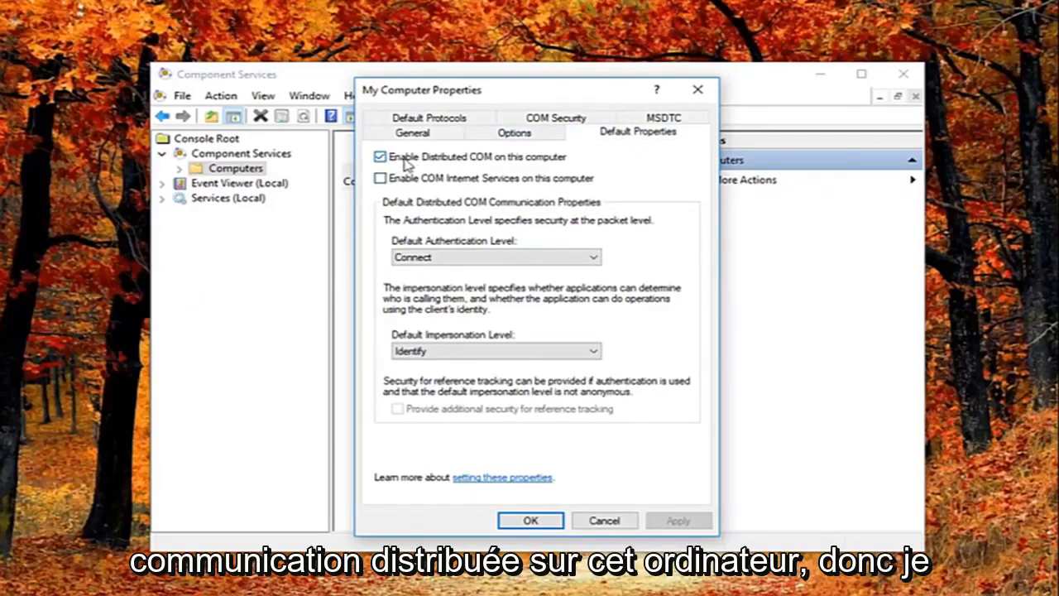
mouse_move(428, 164)
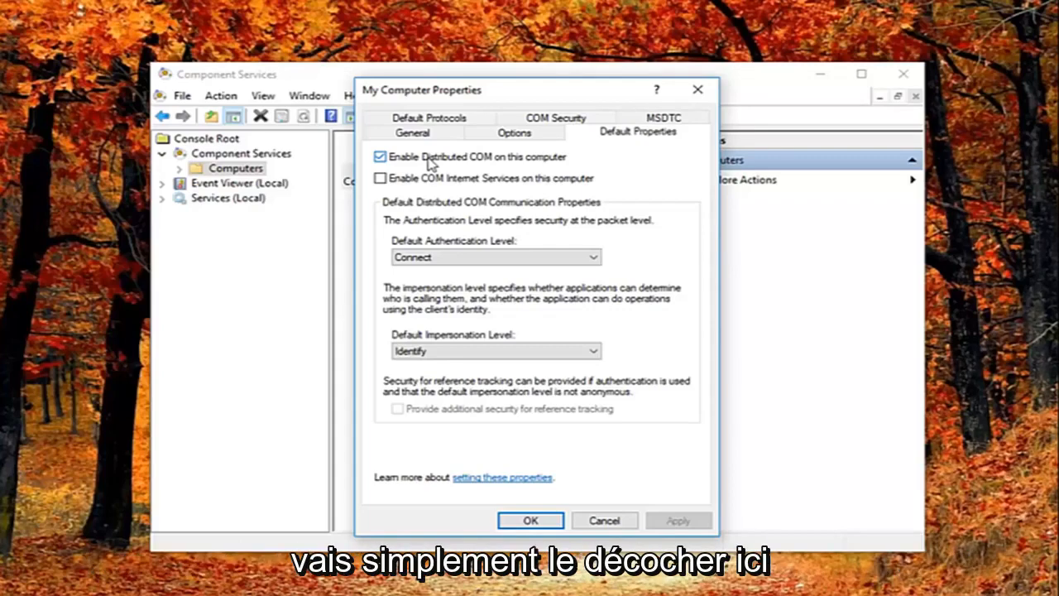
Disable 'Enable Distributed COM on this computer', apply it and confirm the machine-wide DCOM warning
left_click(380, 155)
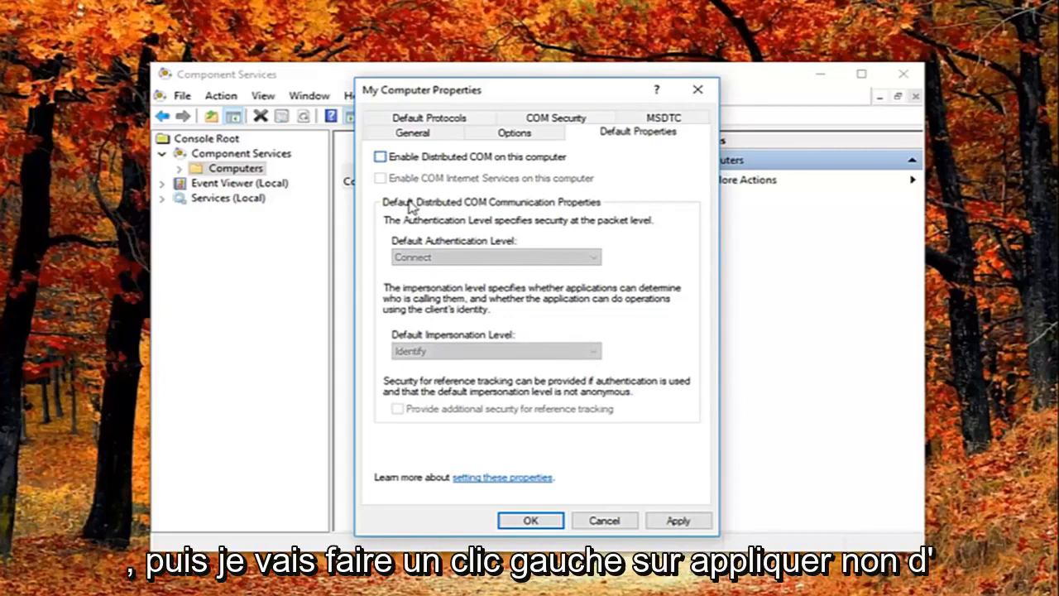
left_click(677, 519)
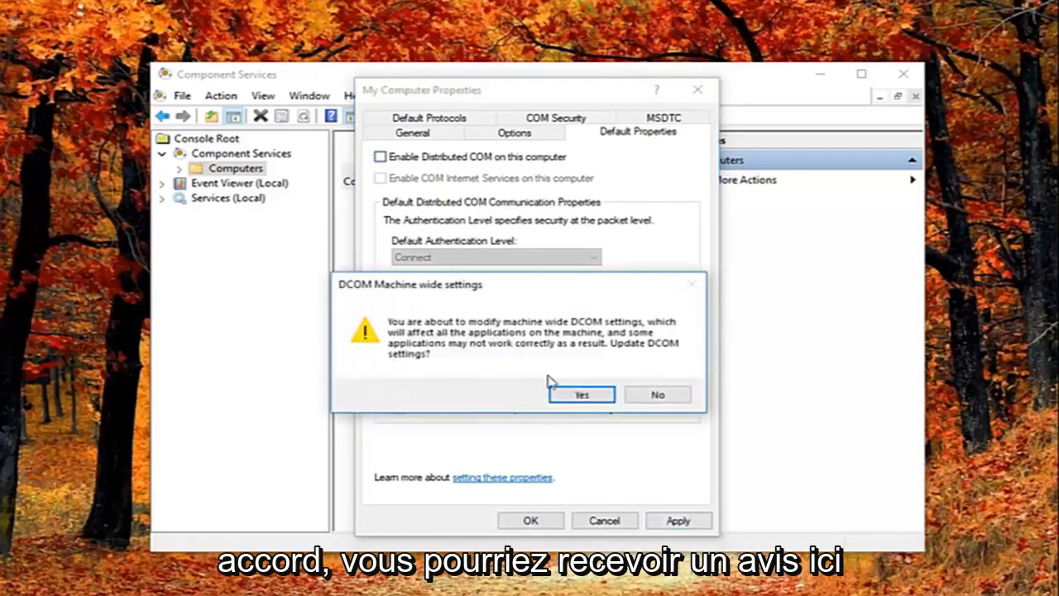
mouse_move(429, 329)
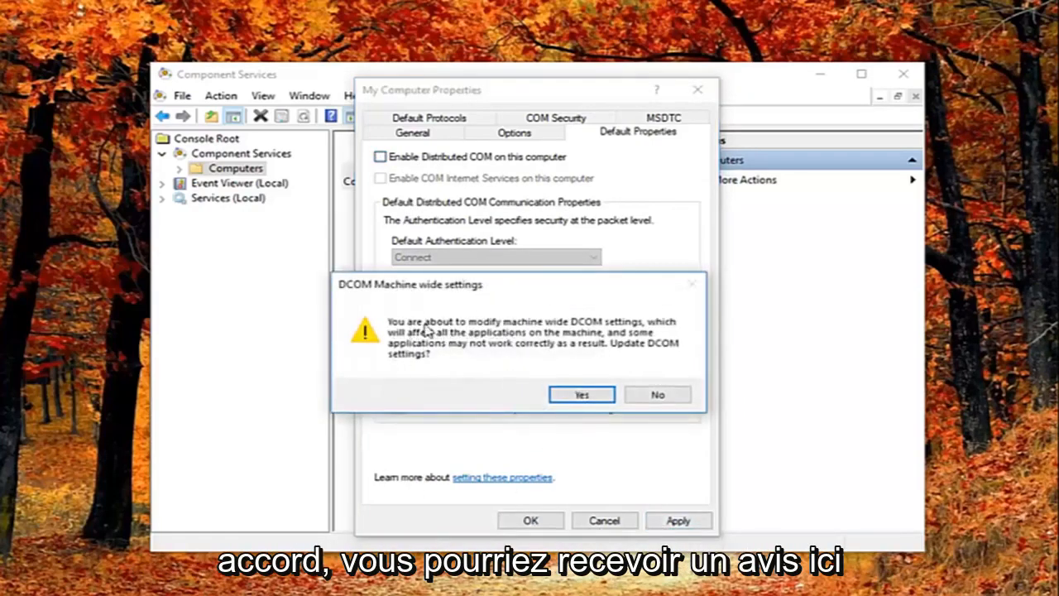
mouse_move(579, 331)
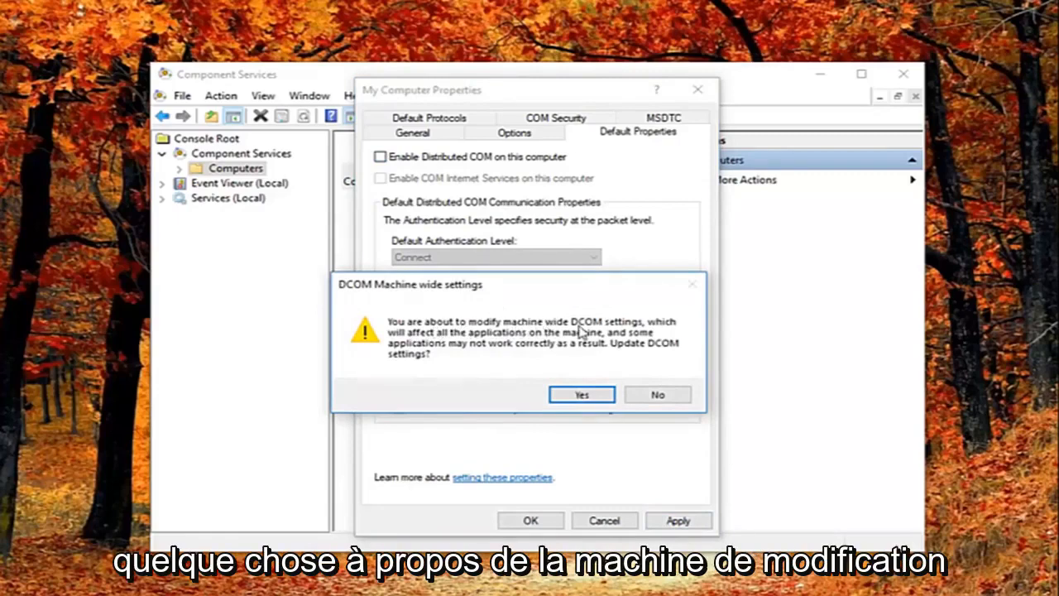
mouse_move(476, 348)
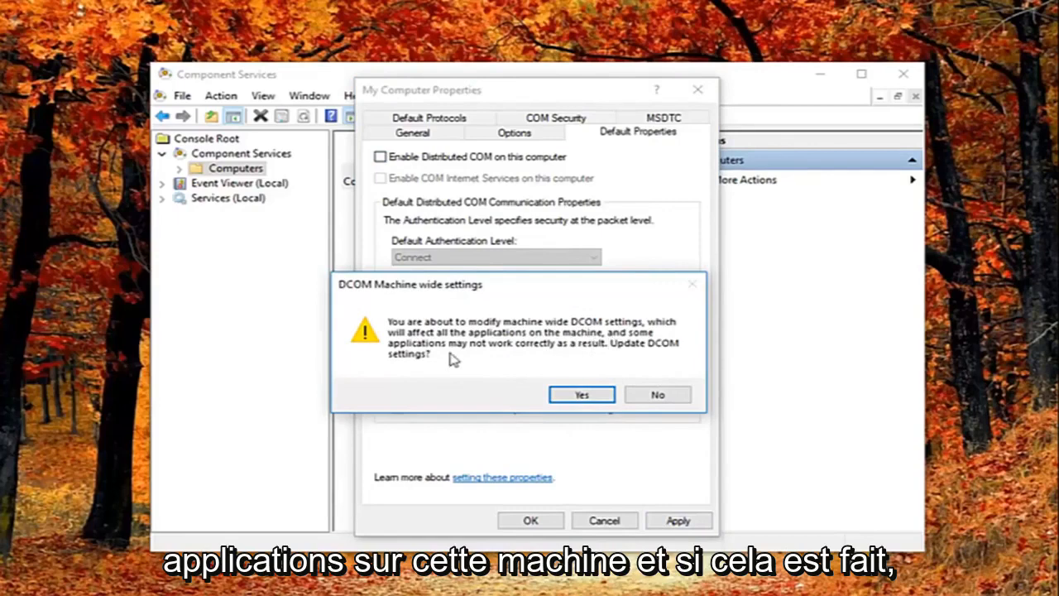
mouse_move(577, 351)
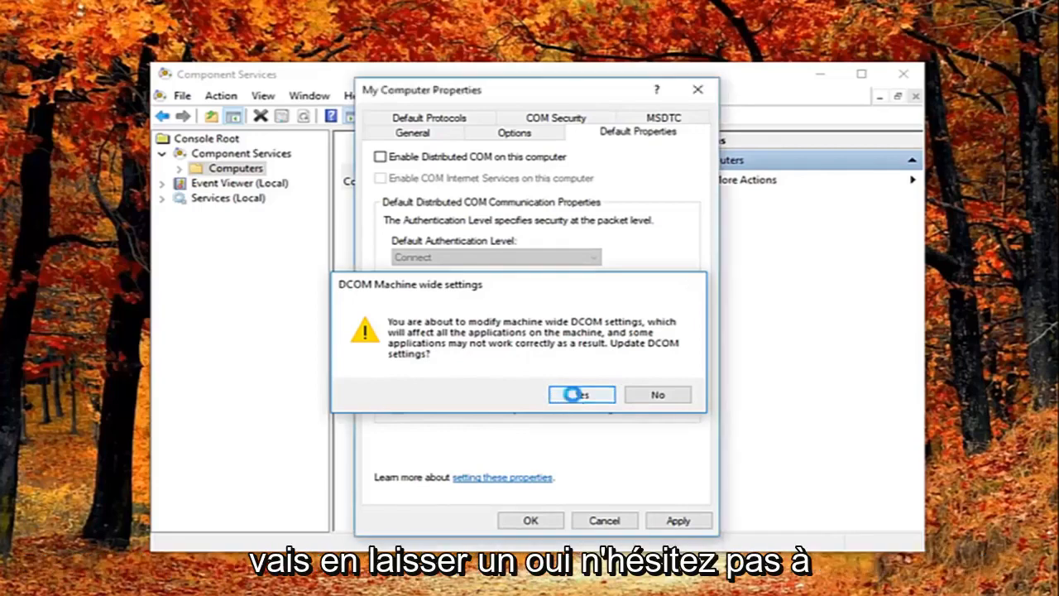
left_click(580, 394)
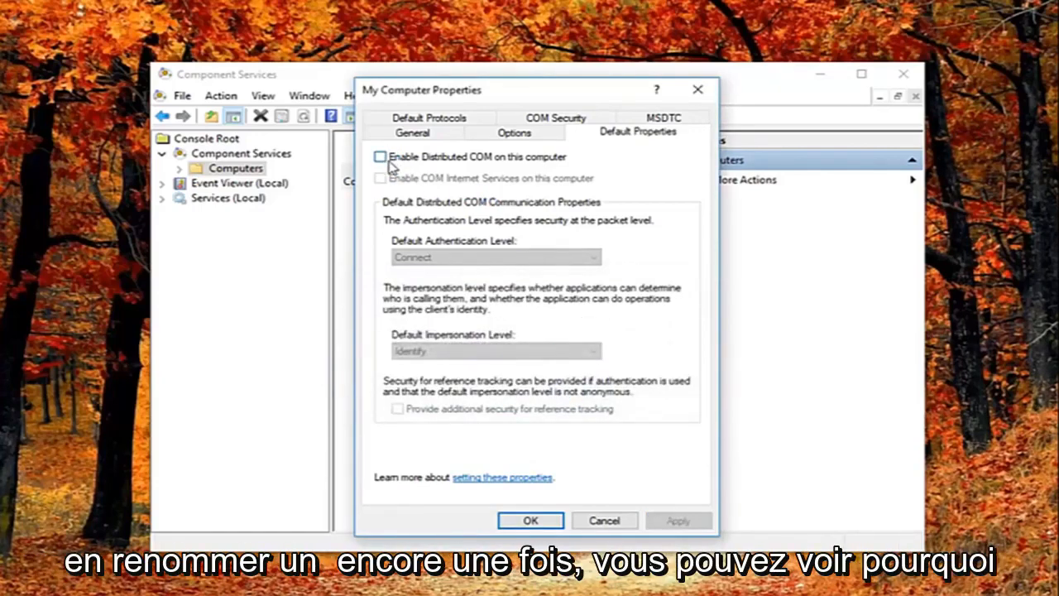
mouse_move(467, 282)
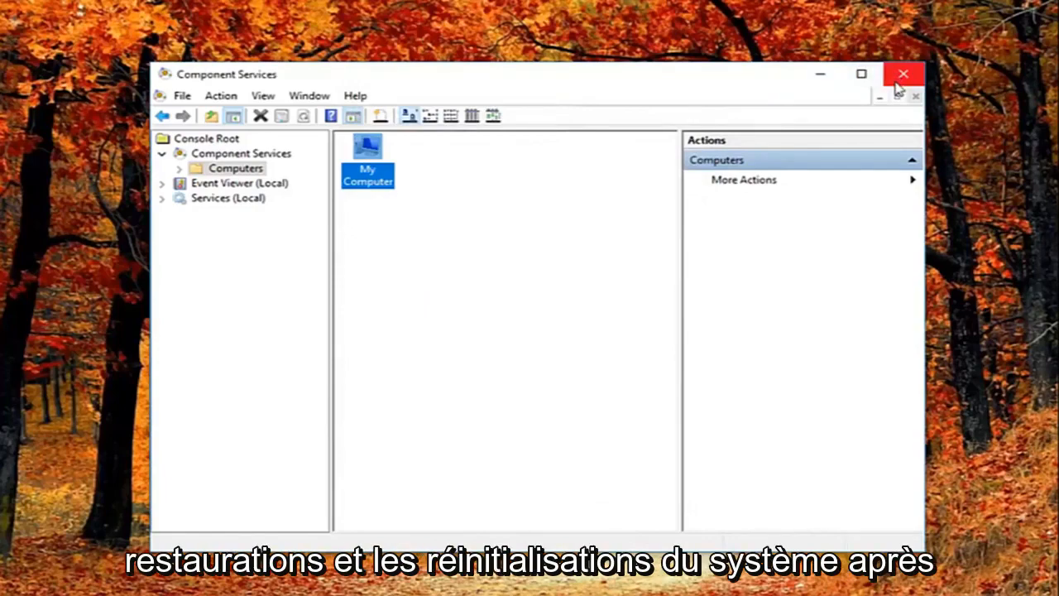
mouse_move(903, 73)
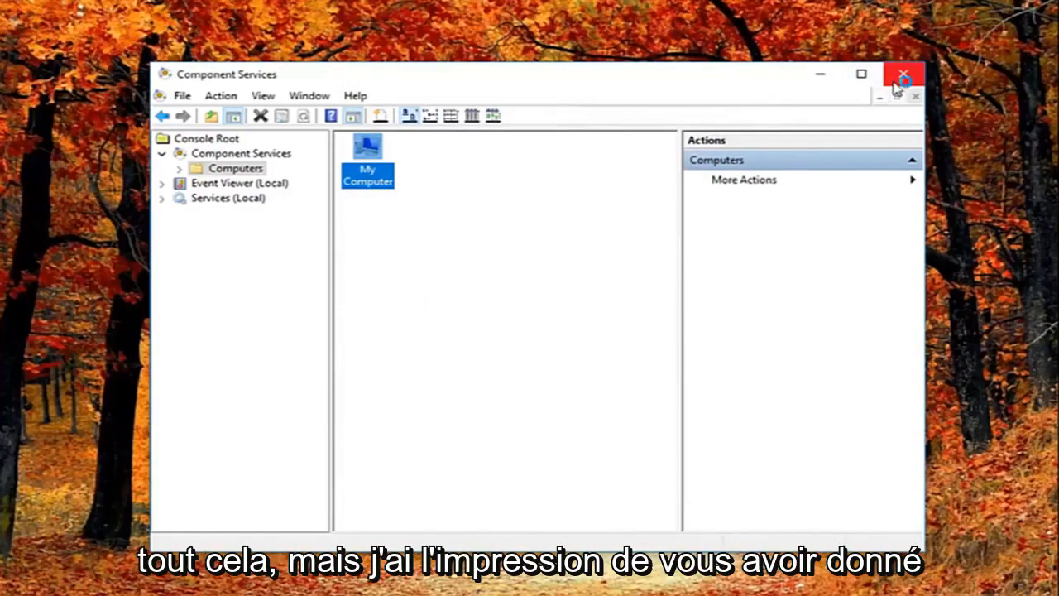
Close the Component Services window, leaving the desktop clear
left_click(904, 75)
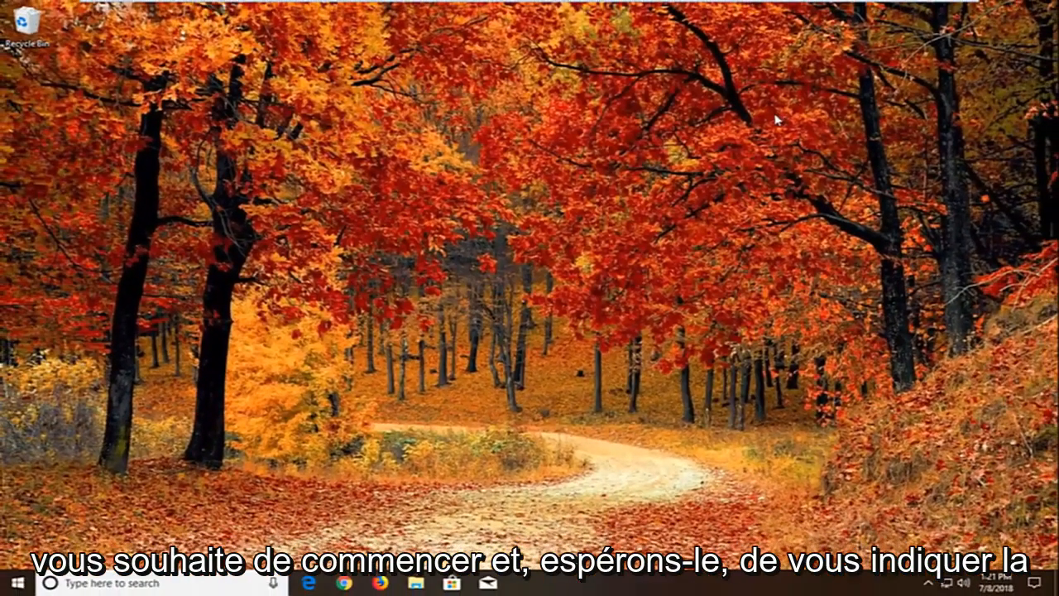